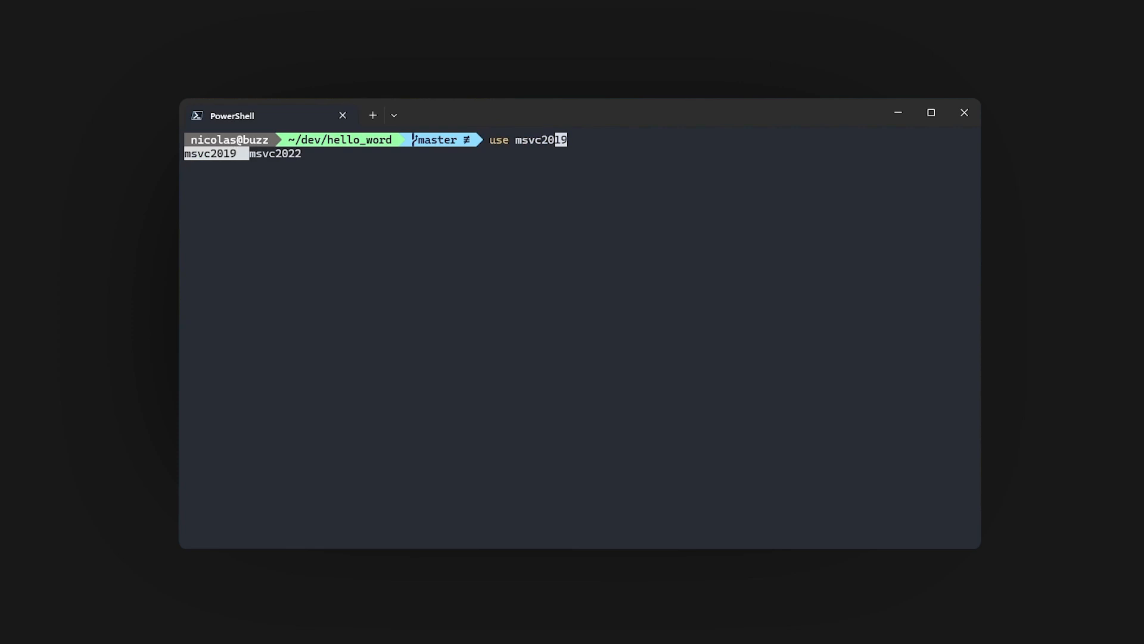
# Step: Load the MSVC 2022 and Qt 6 environments, then enter 'code .' to launch VS Code on the folder
pyautogui.press('Enter')
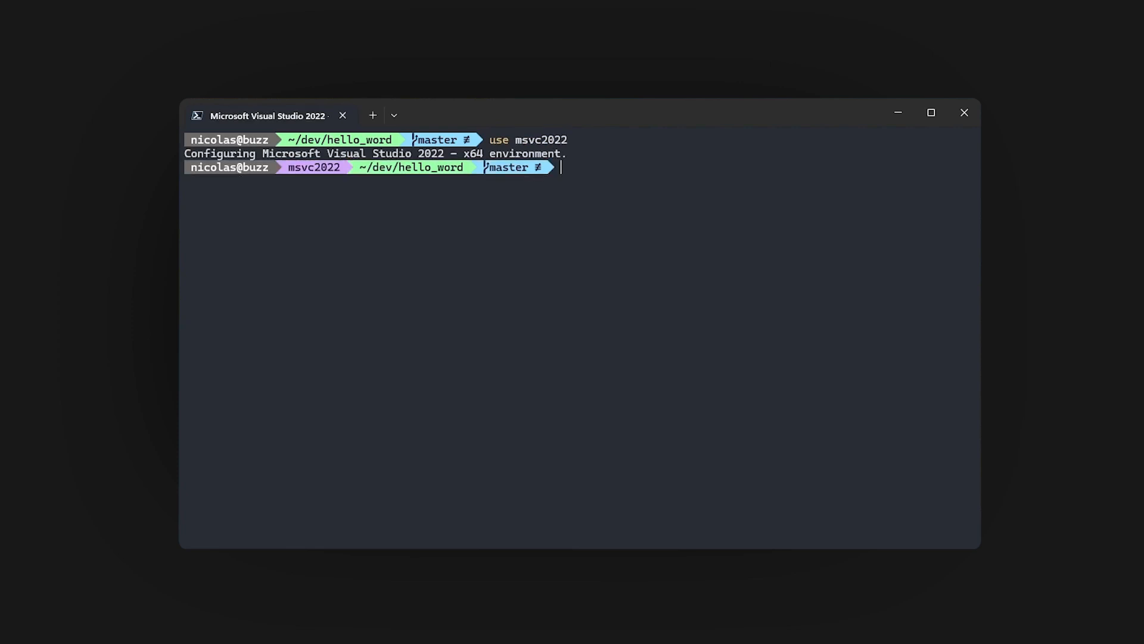
pyautogui.write('use qt6')
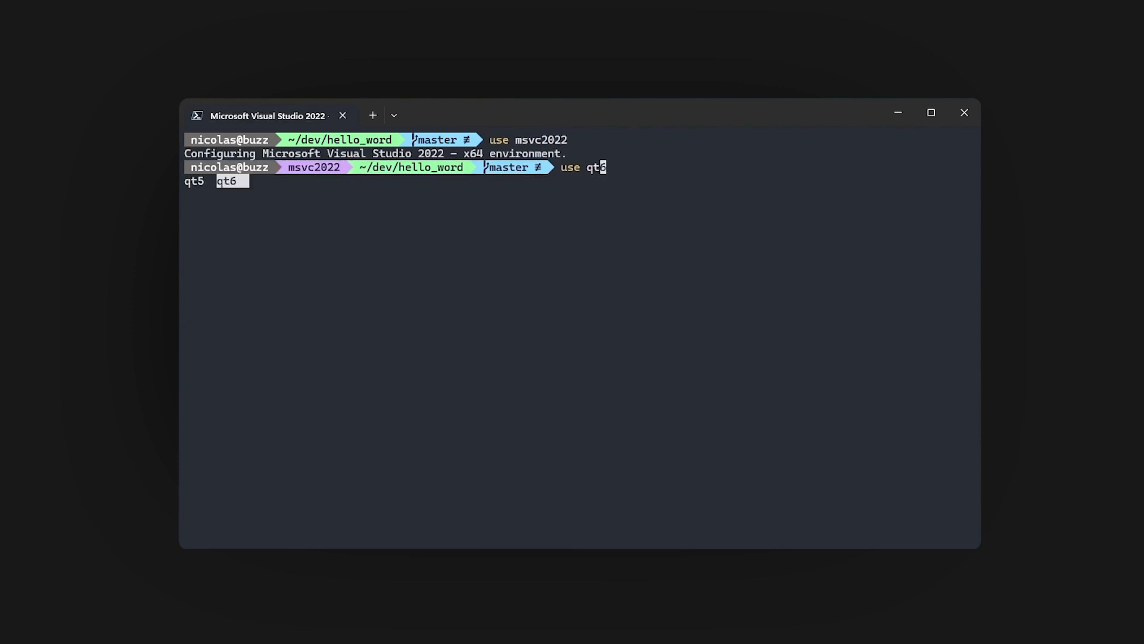
pyautogui.press('Enter')
pyautogui.write('qmake --version')
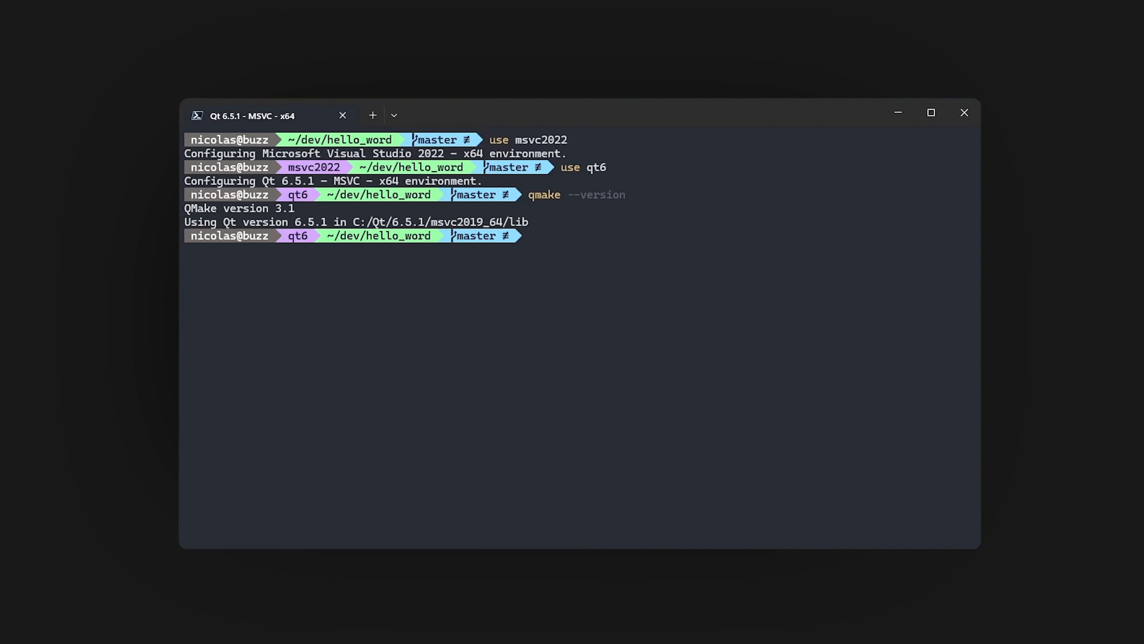
pyautogui.write('code .')
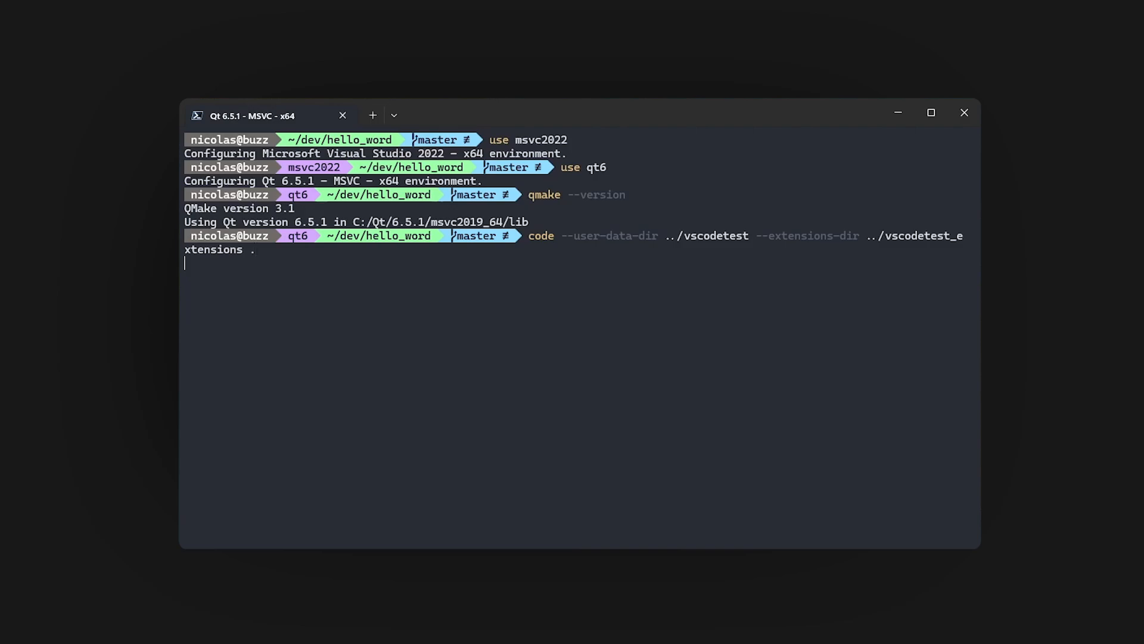
# Step: Trust the hello_word folder's authors and install the recommended C/C++, CMake Tools and CMake extensions
pyautogui.press('Enter')
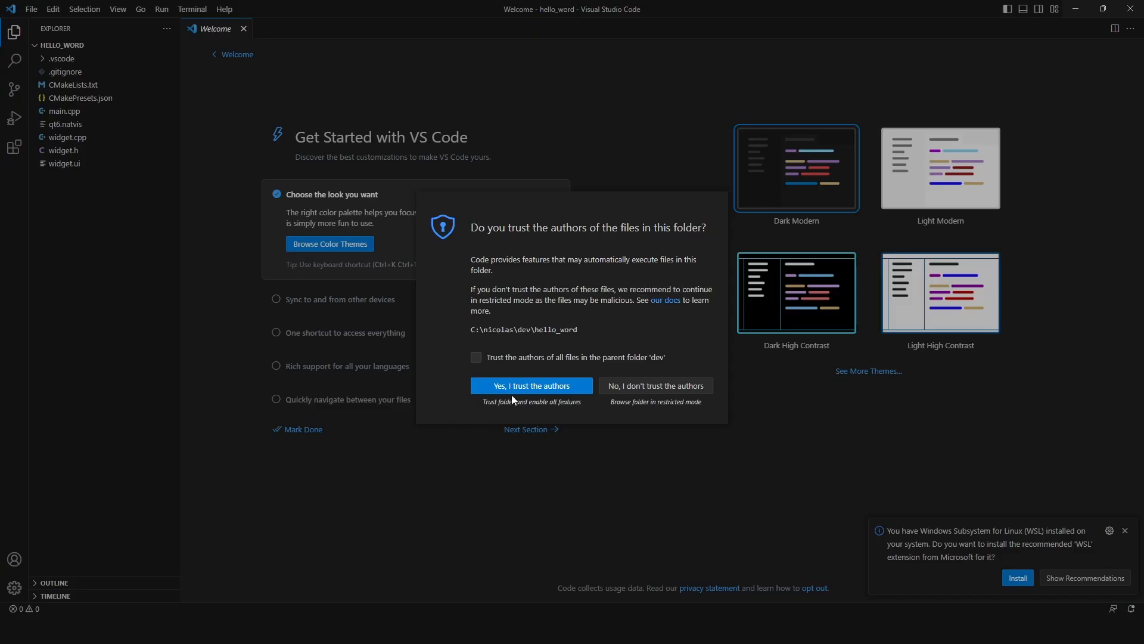
pyautogui.click(531, 385)
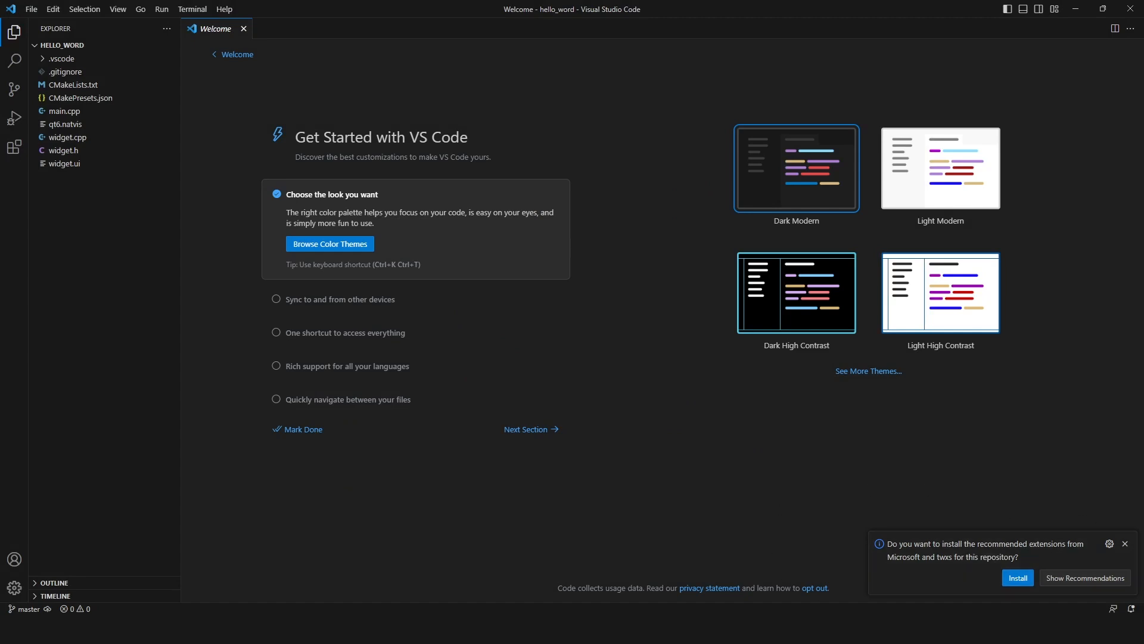
pyautogui.moveTo(831, 540)
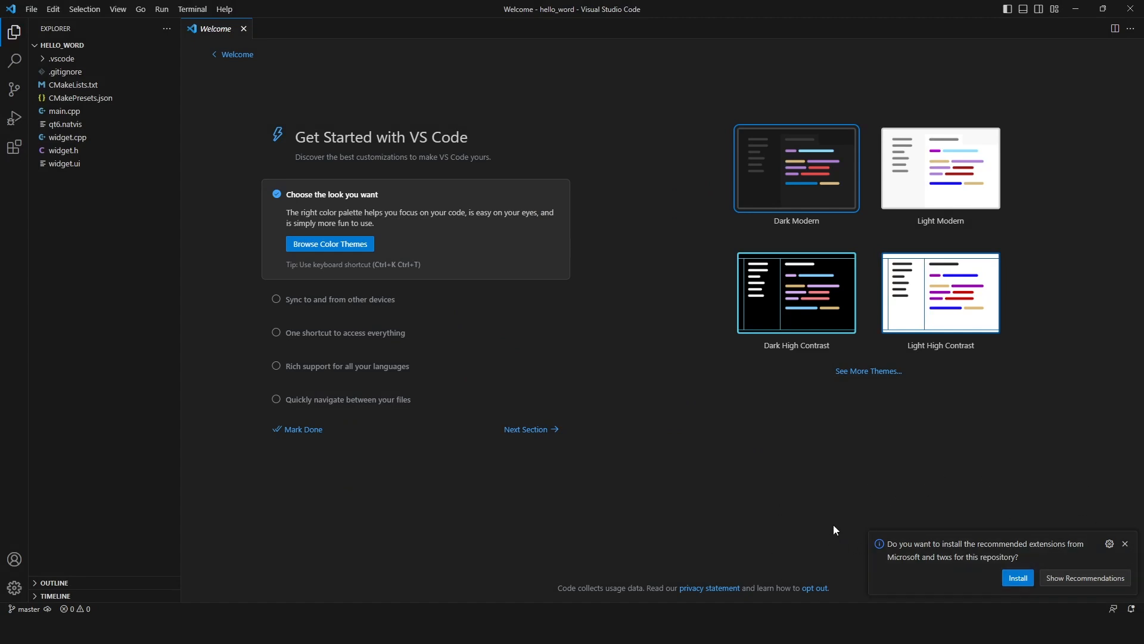
pyautogui.moveTo(946, 564)
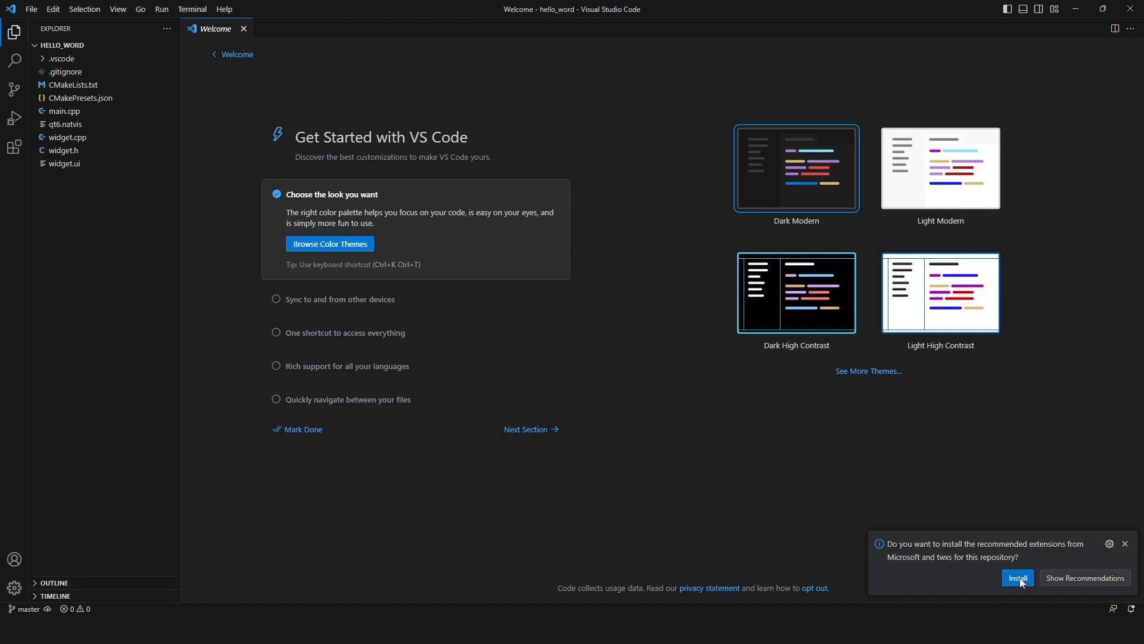
pyautogui.click(1018, 577)
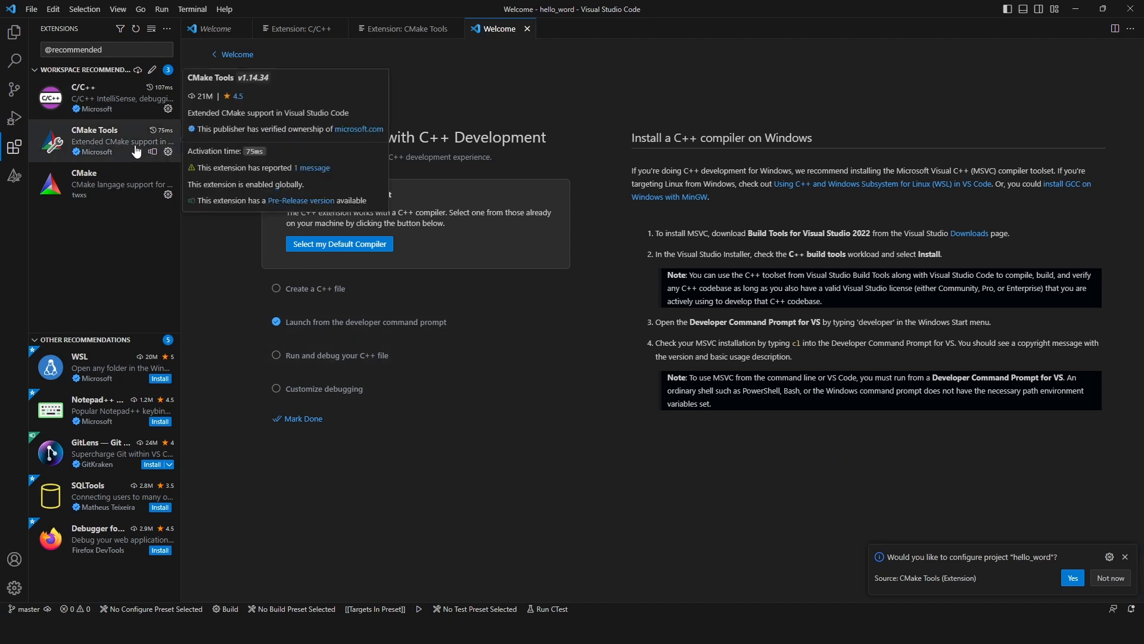
pyautogui.moveTo(110, 215)
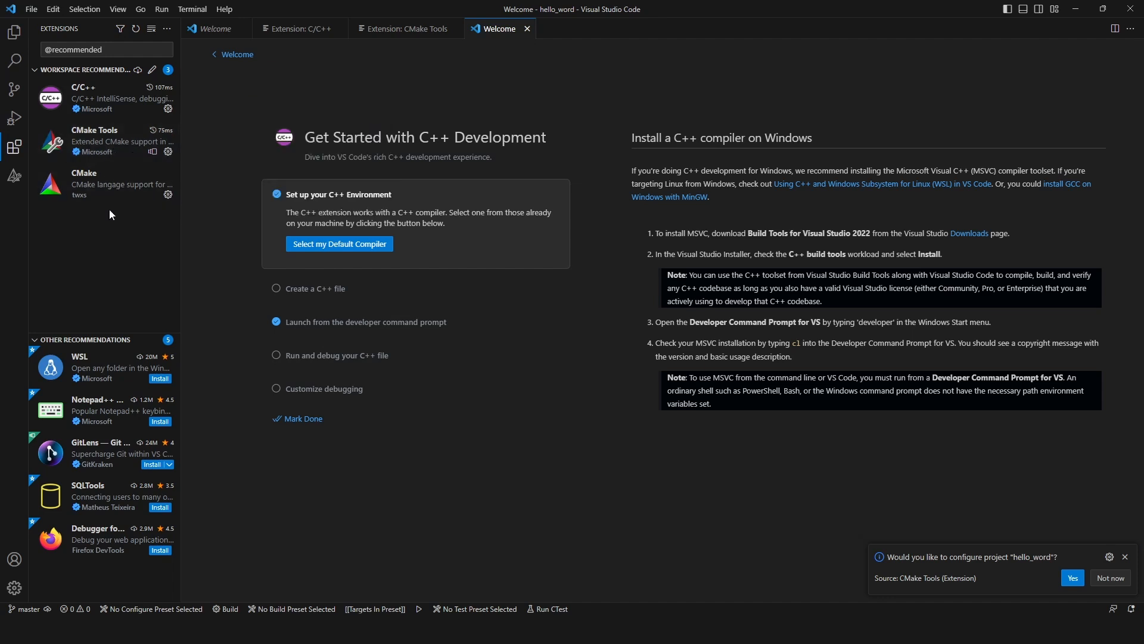
pyautogui.moveTo(117, 269)
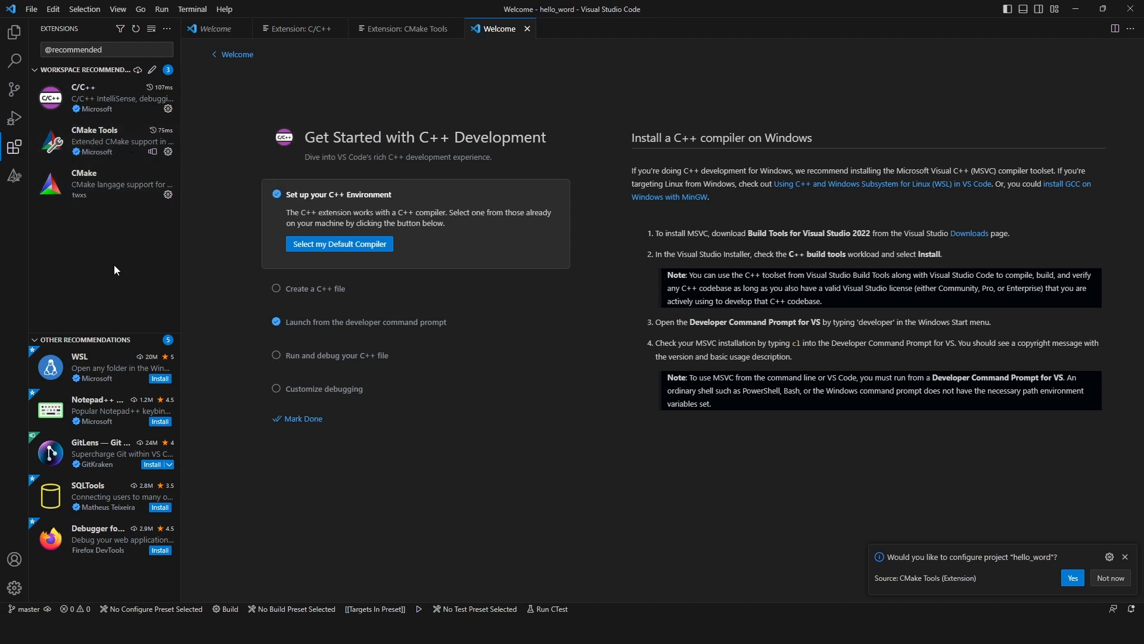
pyautogui.click(1125, 557)
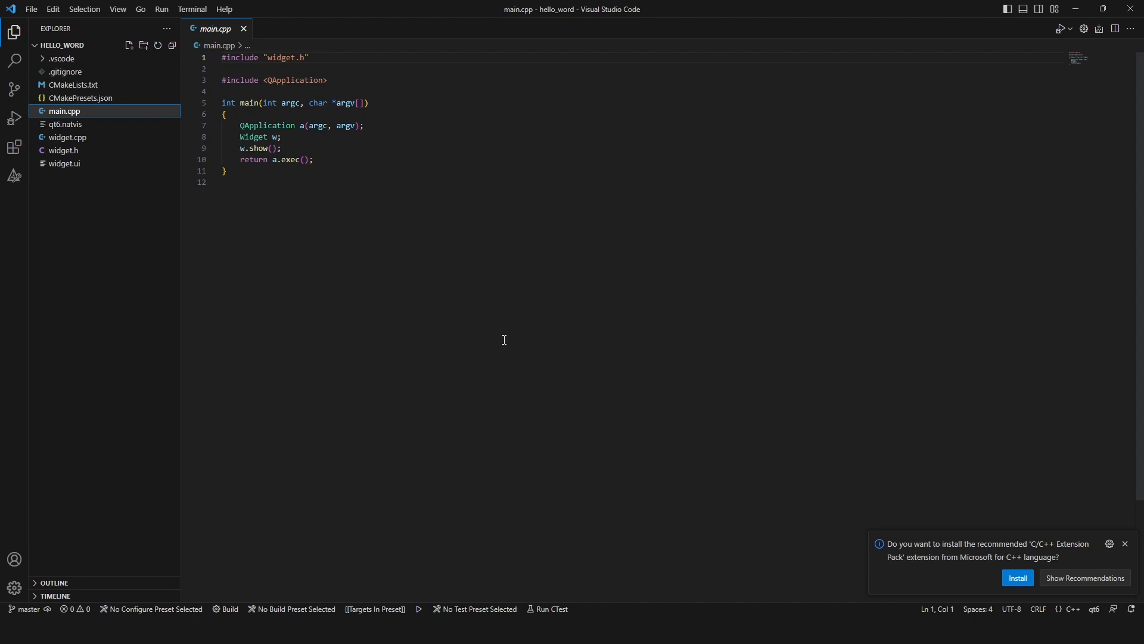
# Step: Choose the debug configure preset, run hello_word to show the Hello World! window, then close it
pyautogui.click(152, 608)
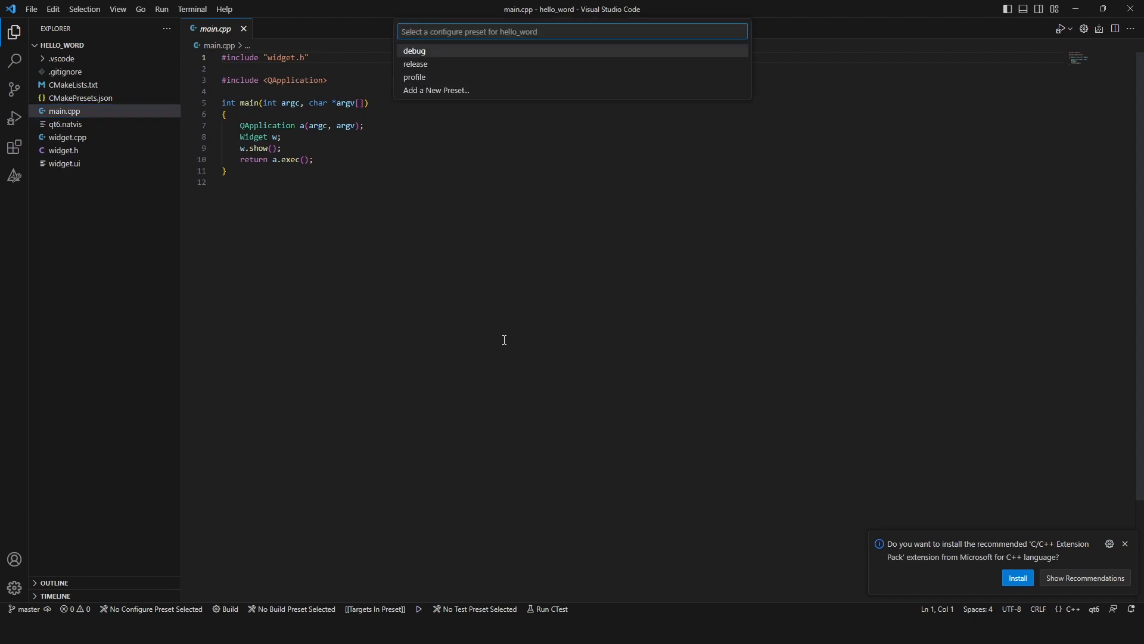
pyautogui.moveTo(412, 50)
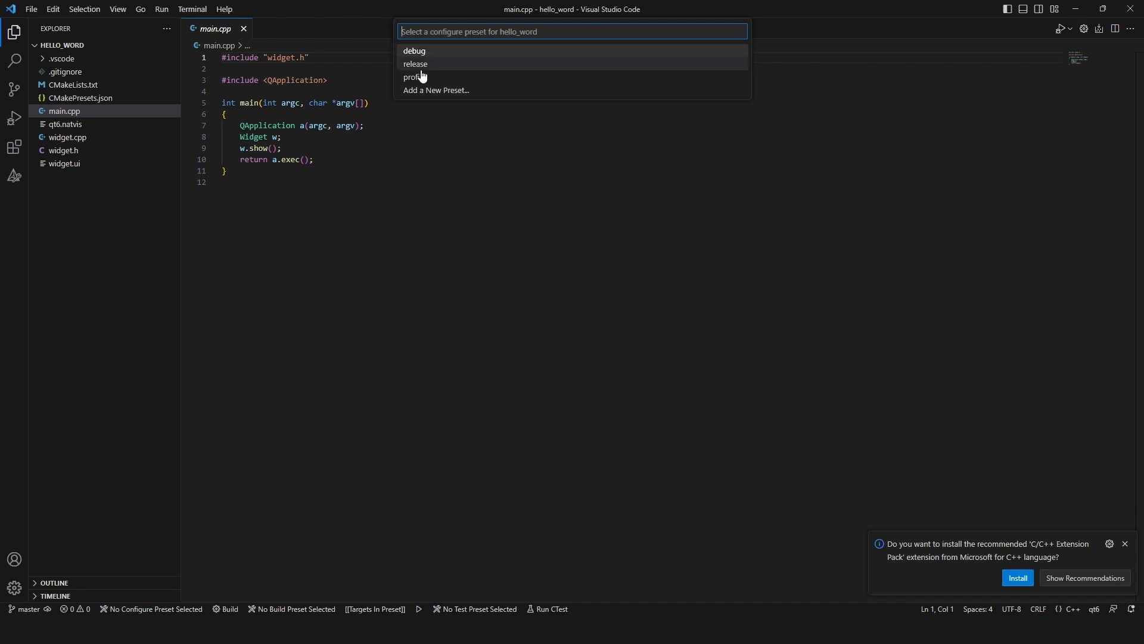
pyautogui.moveTo(422, 51)
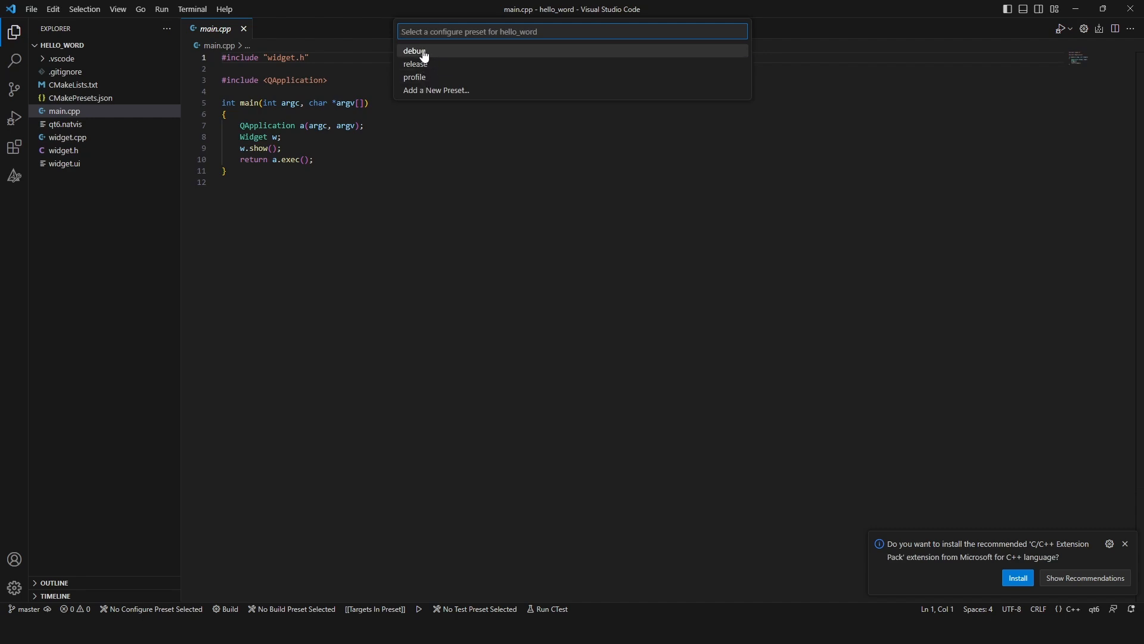
pyautogui.click(414, 50)
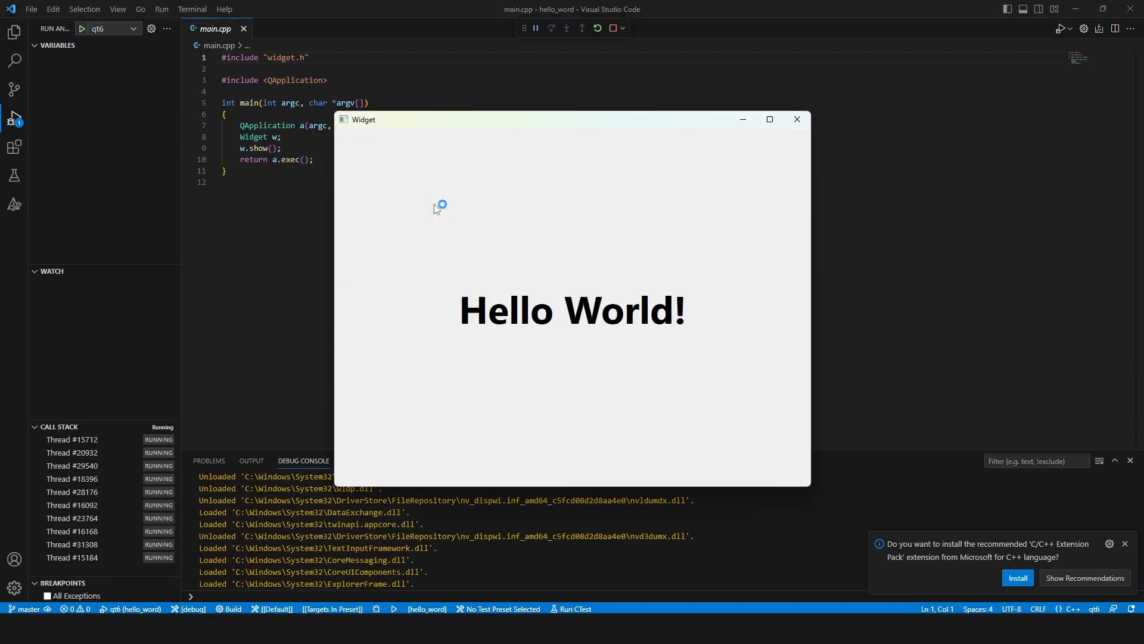
pyautogui.moveTo(799, 119)
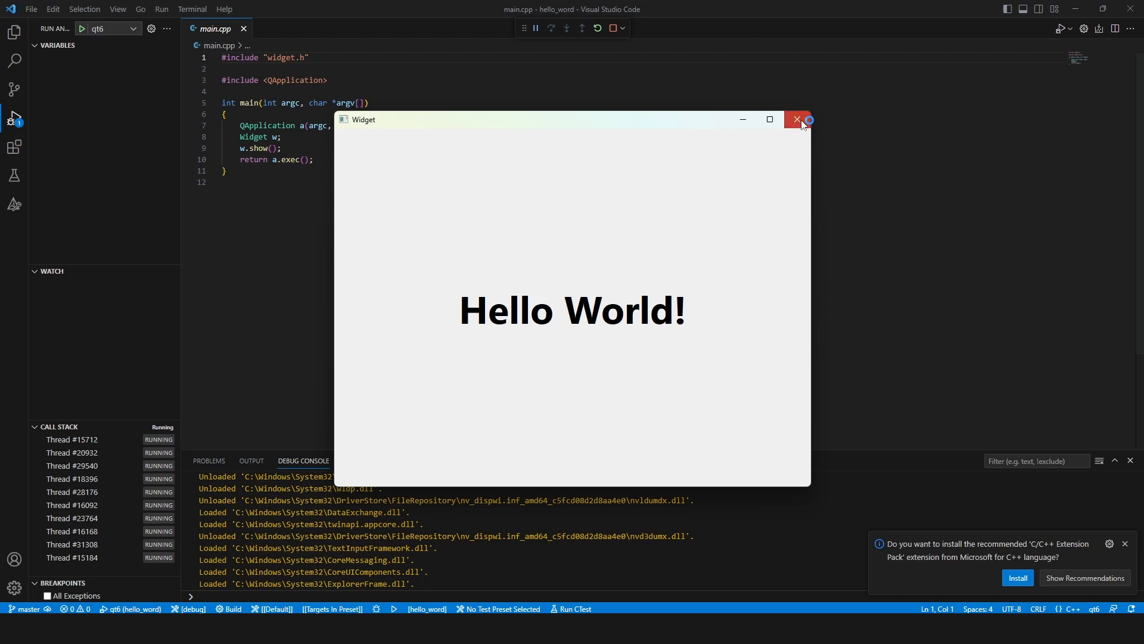
pyautogui.click(797, 119)
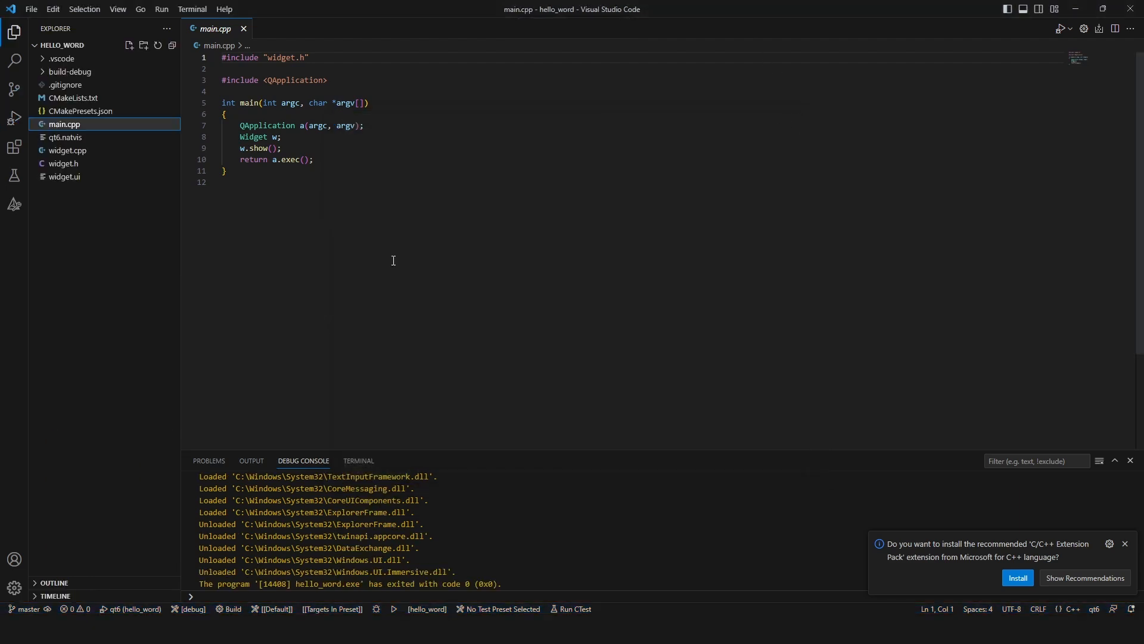
# Step: Review CMakePresets.json's release build type, keep the debug preset, and expand the .vscode folder
pyautogui.click(72, 111)
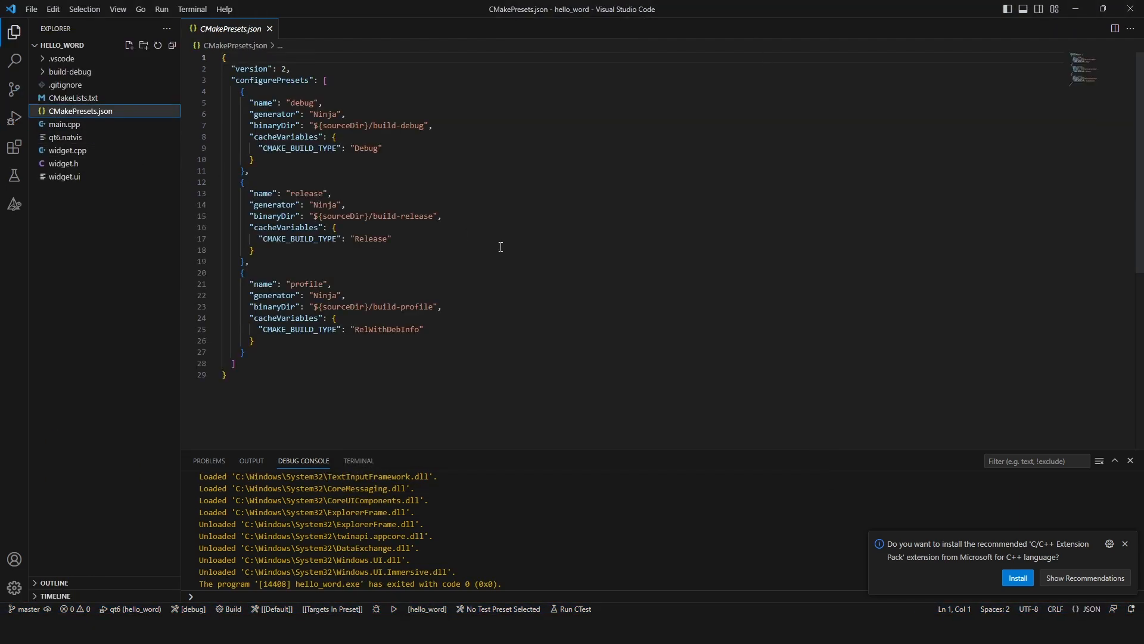
pyautogui.moveTo(63, 124)
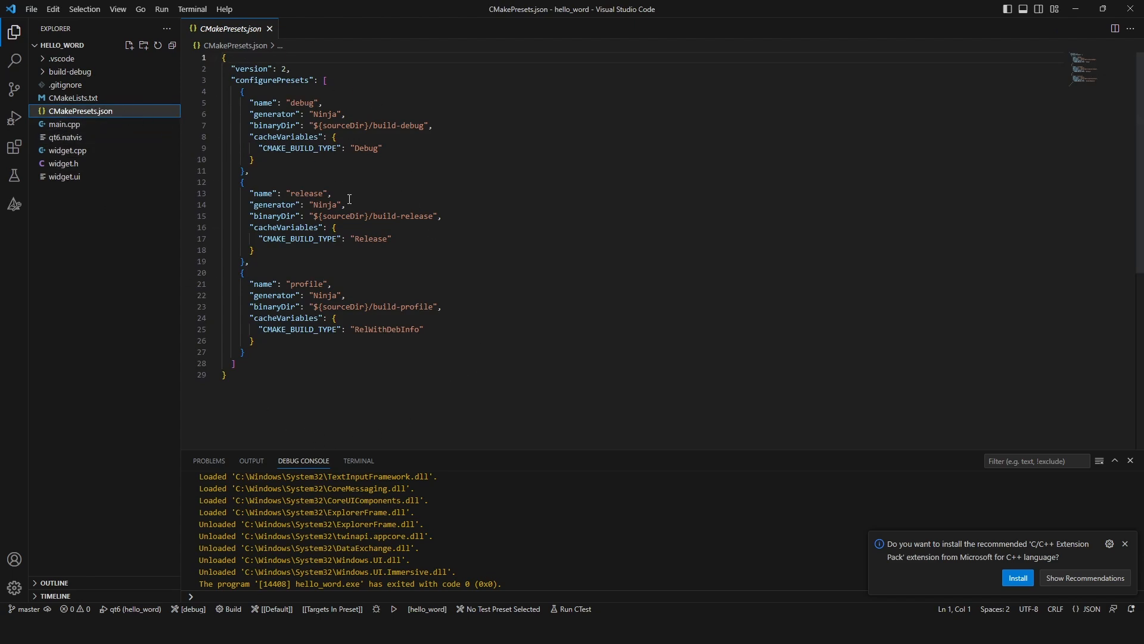
pyautogui.moveTo(321, 238)
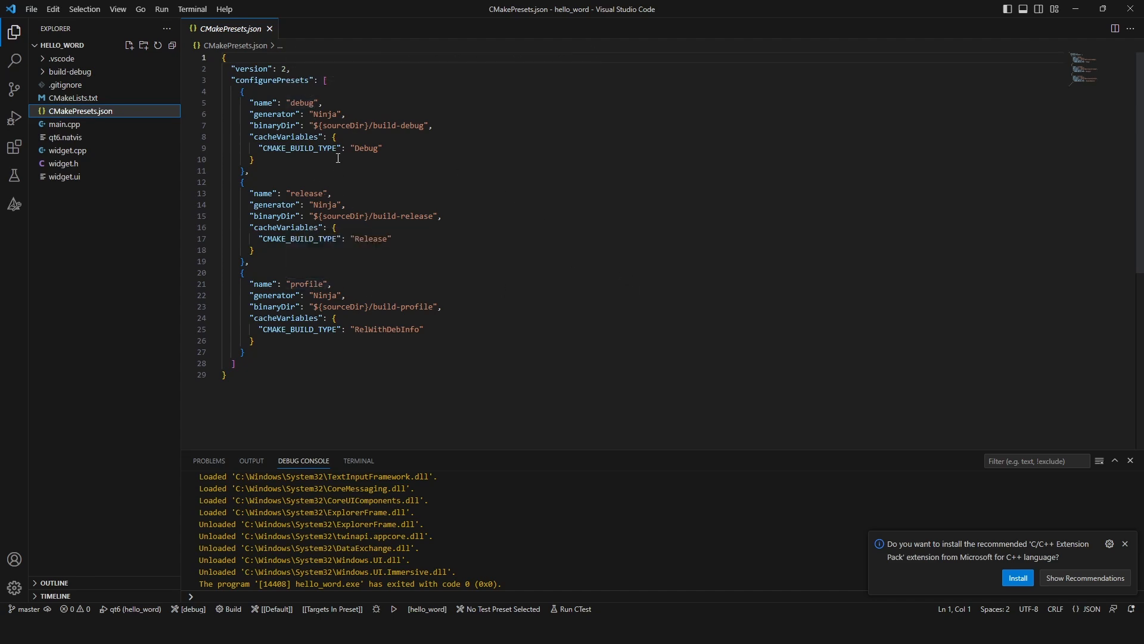
pyautogui.doubleClick(367, 148)
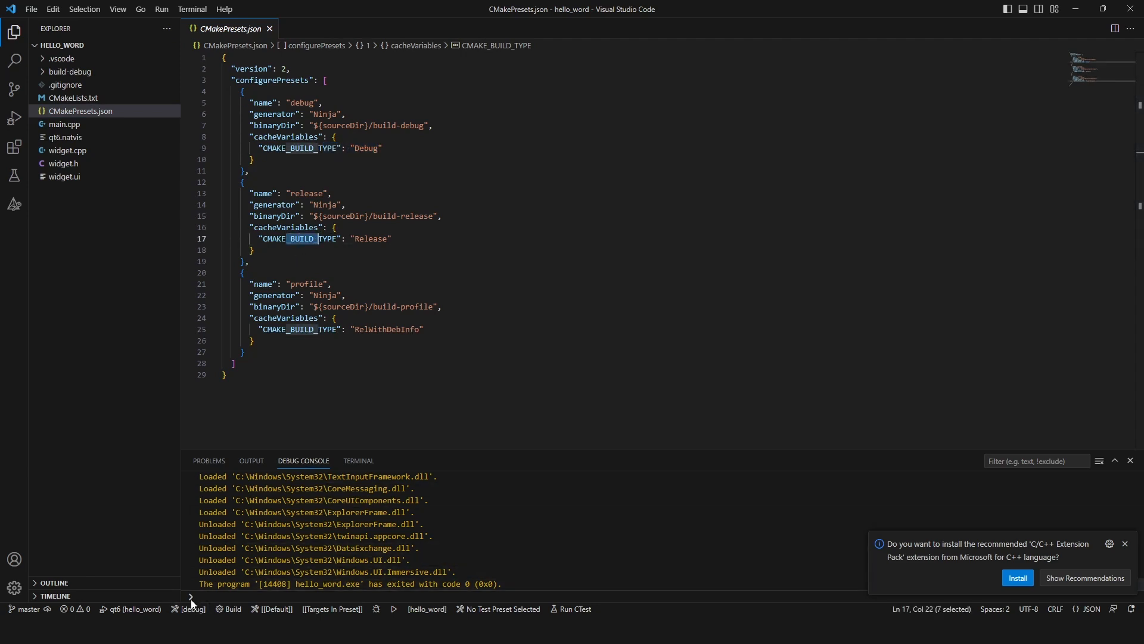
pyautogui.click(192, 608)
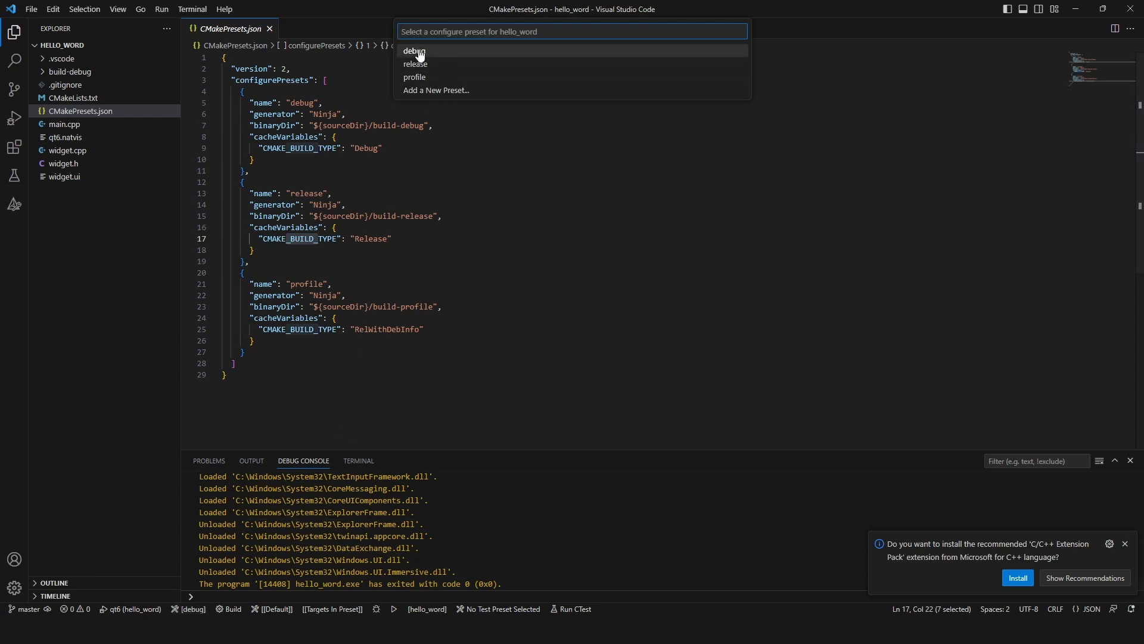
pyautogui.moveTo(524, 261)
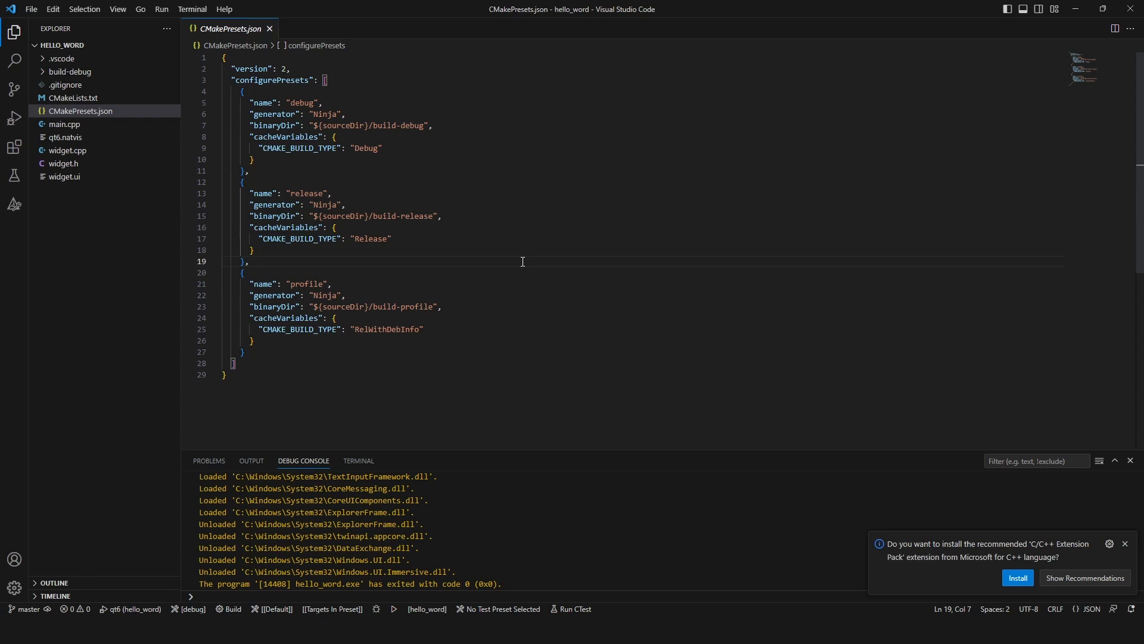
pyautogui.click(58, 57)
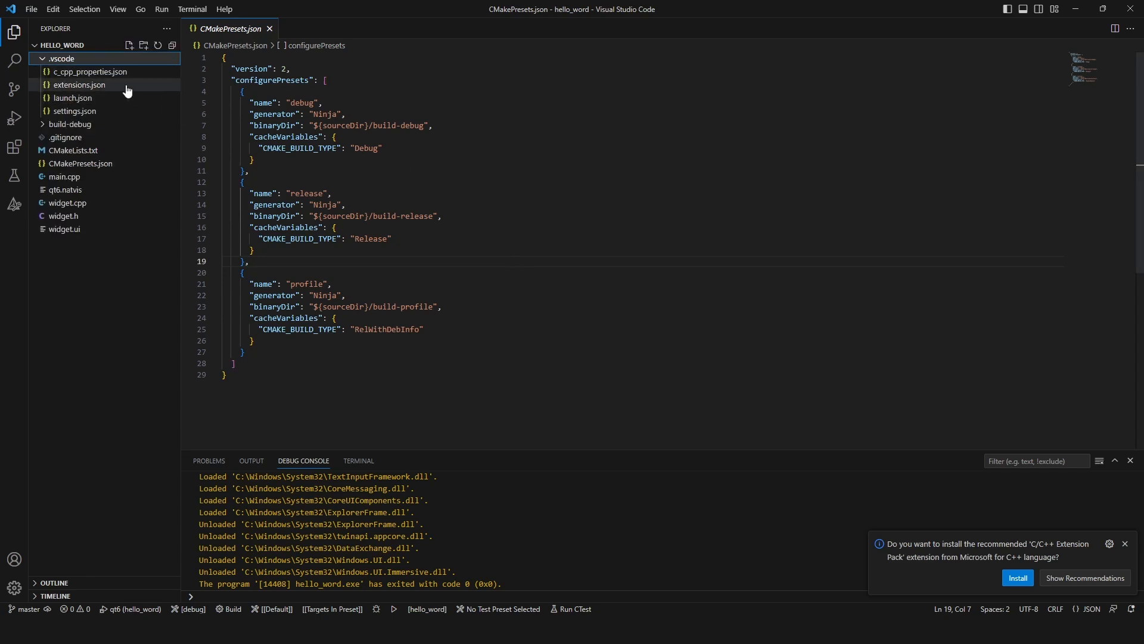
# Step: View c_cpp_properties.json with its qt6 include paths, then open extensions.json listing the three recommended extensions
pyautogui.click(77, 72)
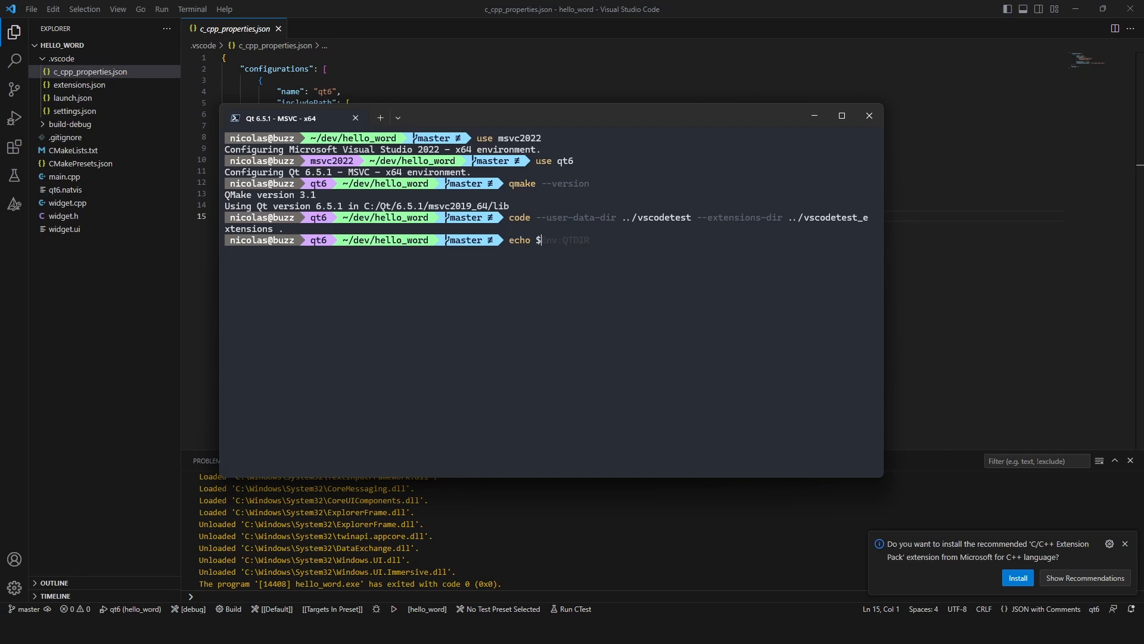
pyautogui.press('Enter')
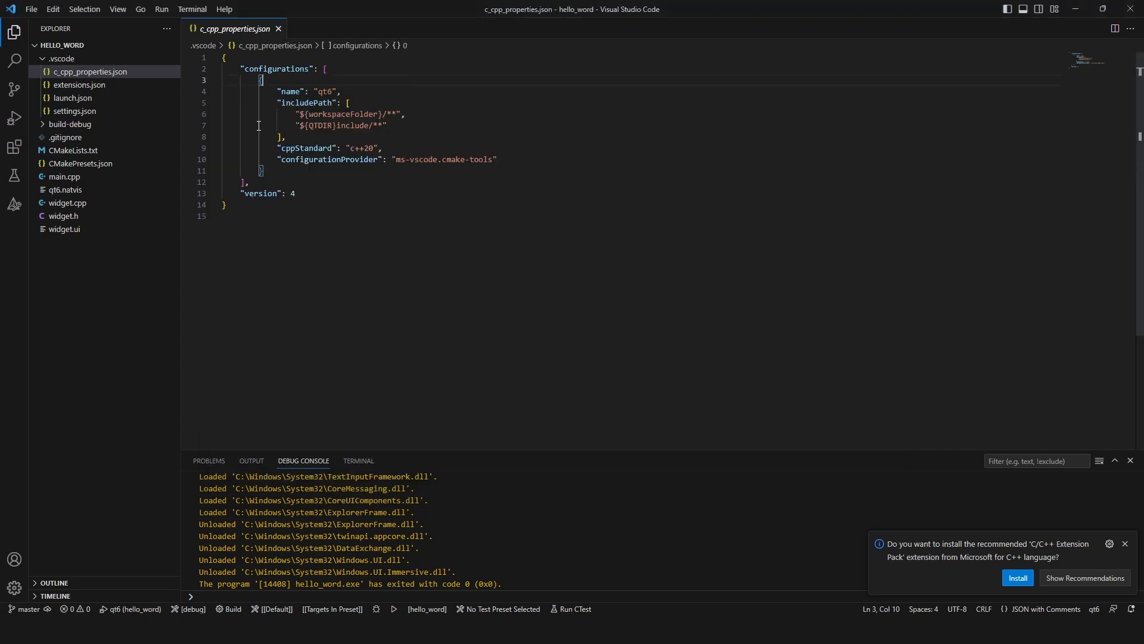
pyautogui.moveTo(345, 136)
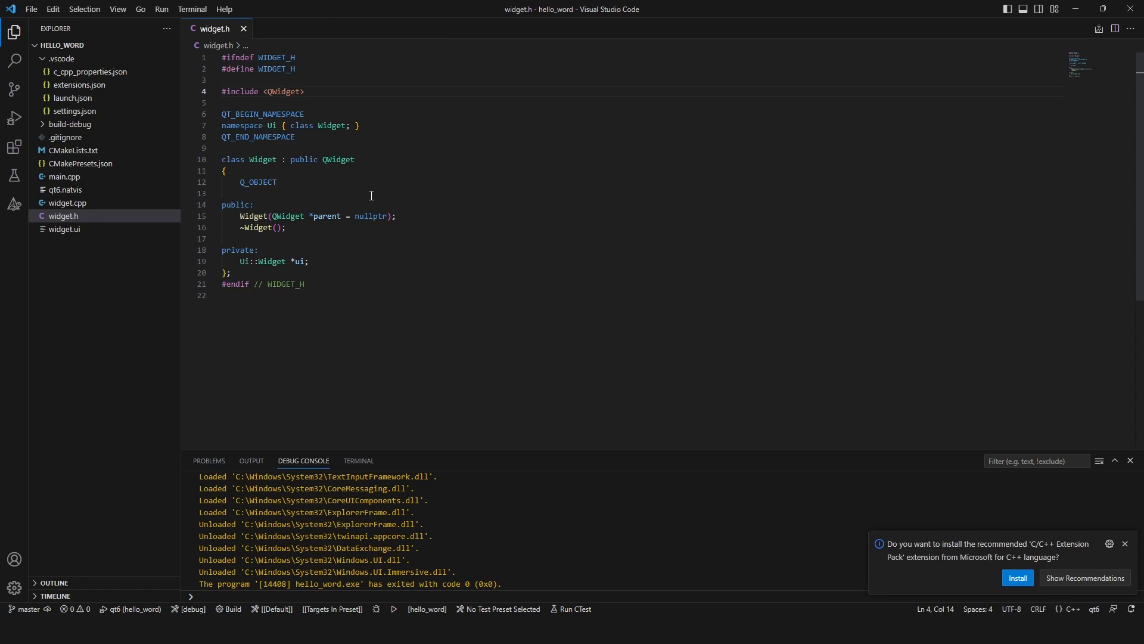
pyautogui.click(77, 85)
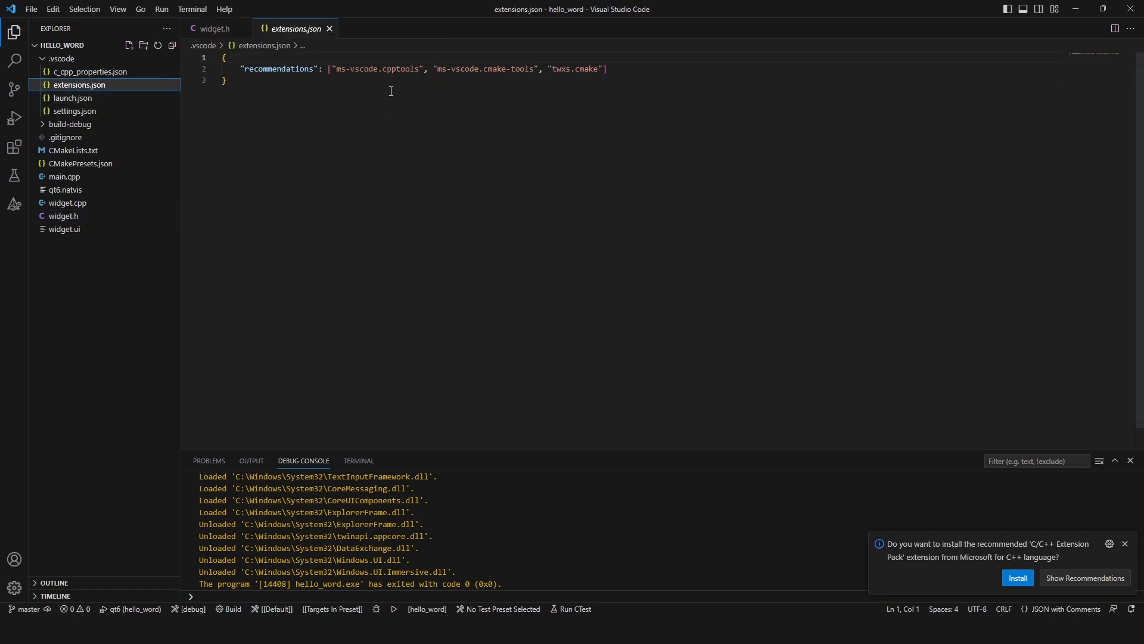
pyautogui.moveTo(350, 197)
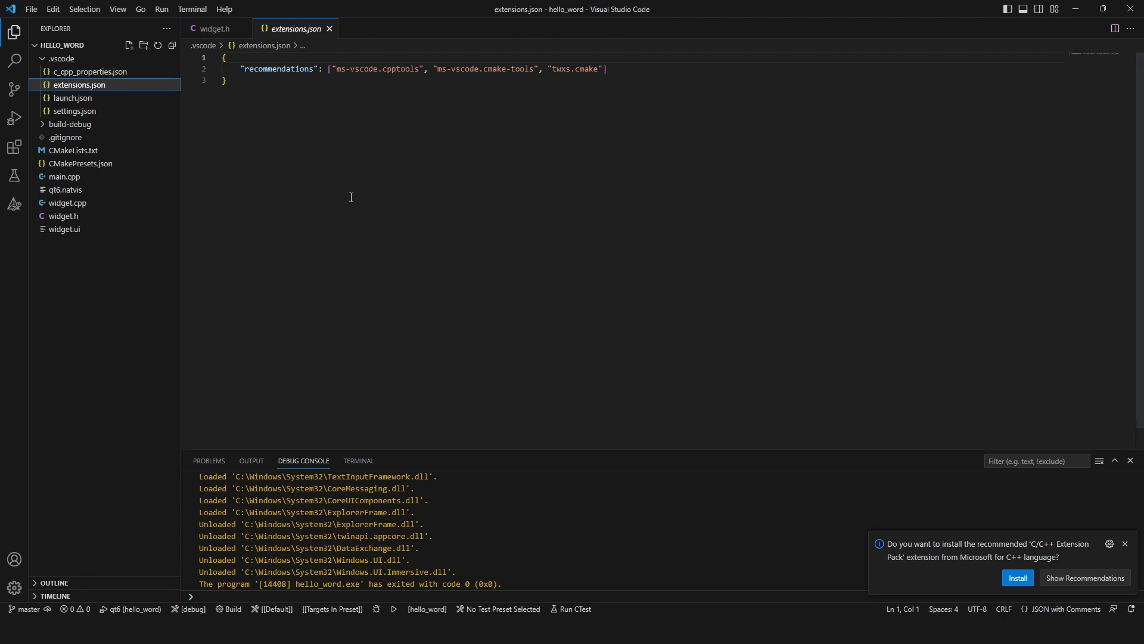
# Step: Open launch.json showing the qt6 cppvsdbg configuration with natvis file and Qt source mappings
pyautogui.click(73, 98)
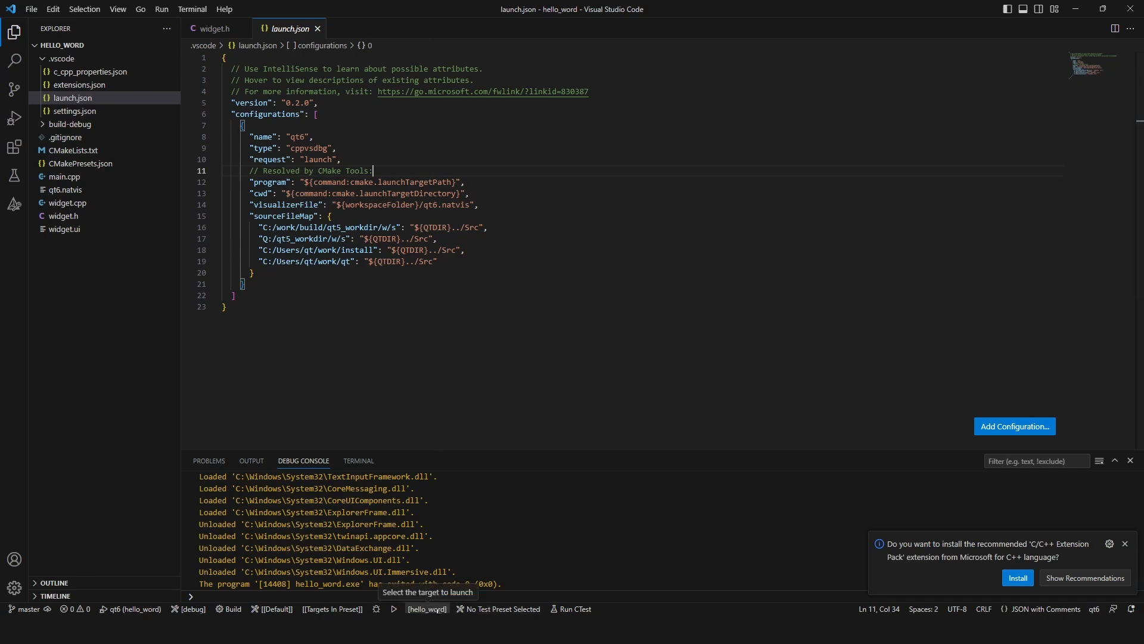
pyautogui.moveTo(436, 600)
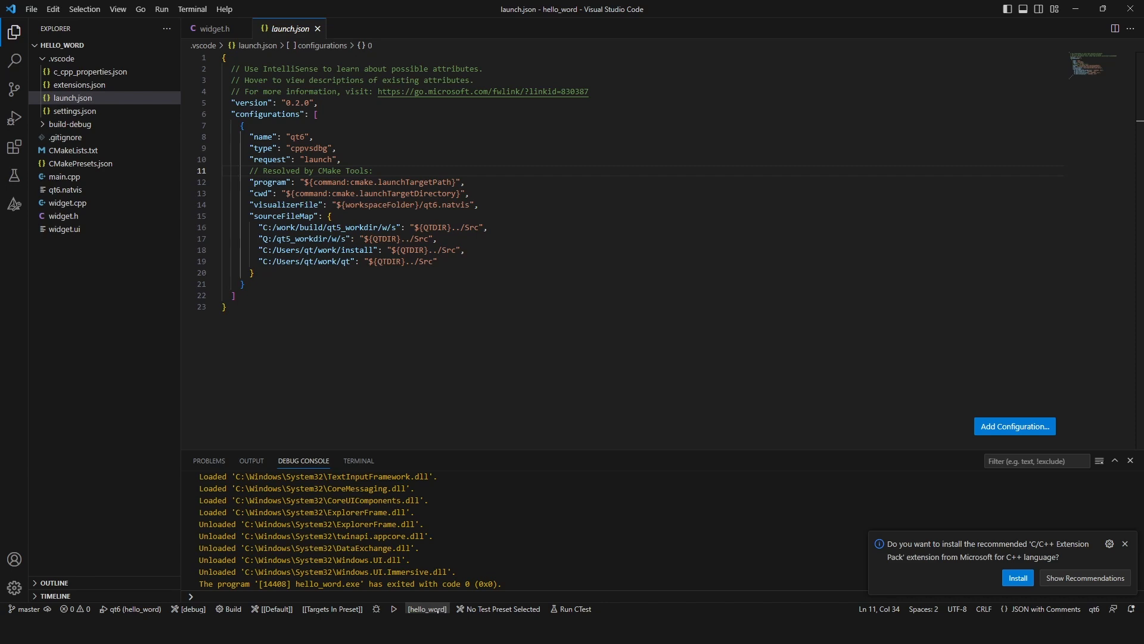
pyautogui.moveTo(437, 611)
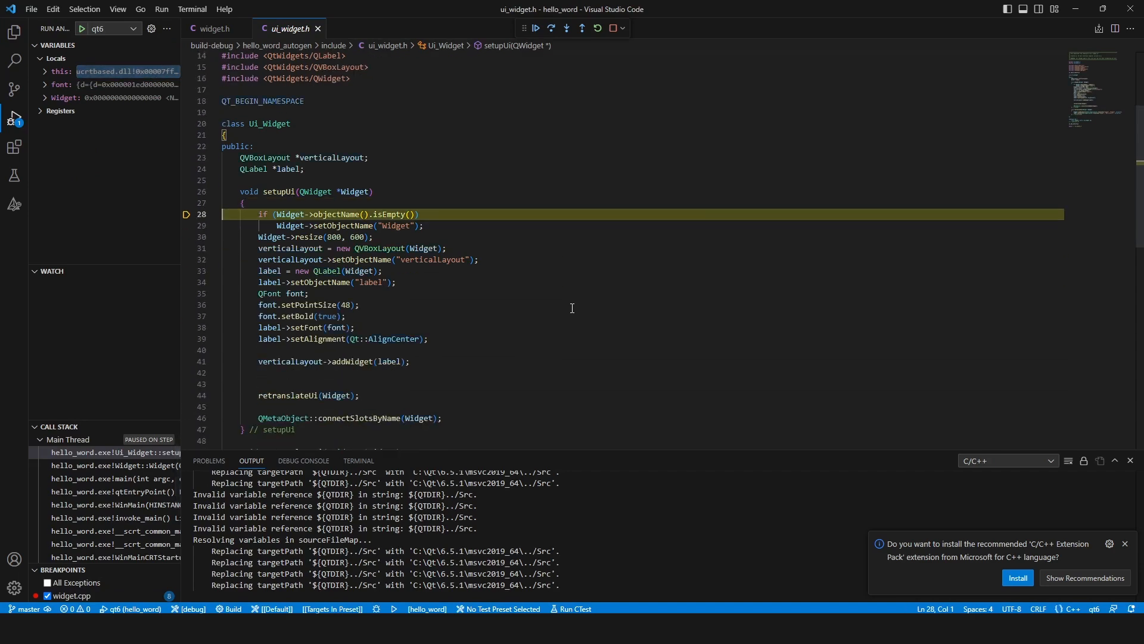
# Step: Step into Qt's qfont.cpp QFont::setPointSize source, then open the qt6.natvis visualizer file
pyautogui.click(566, 29)
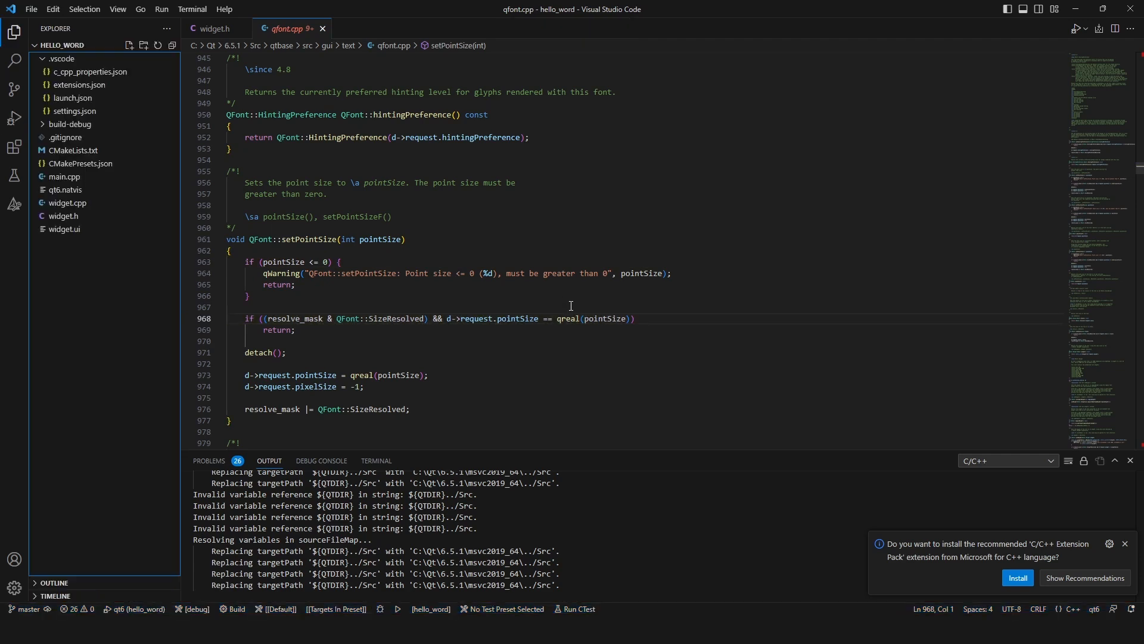
pyautogui.moveTo(1125, 562)
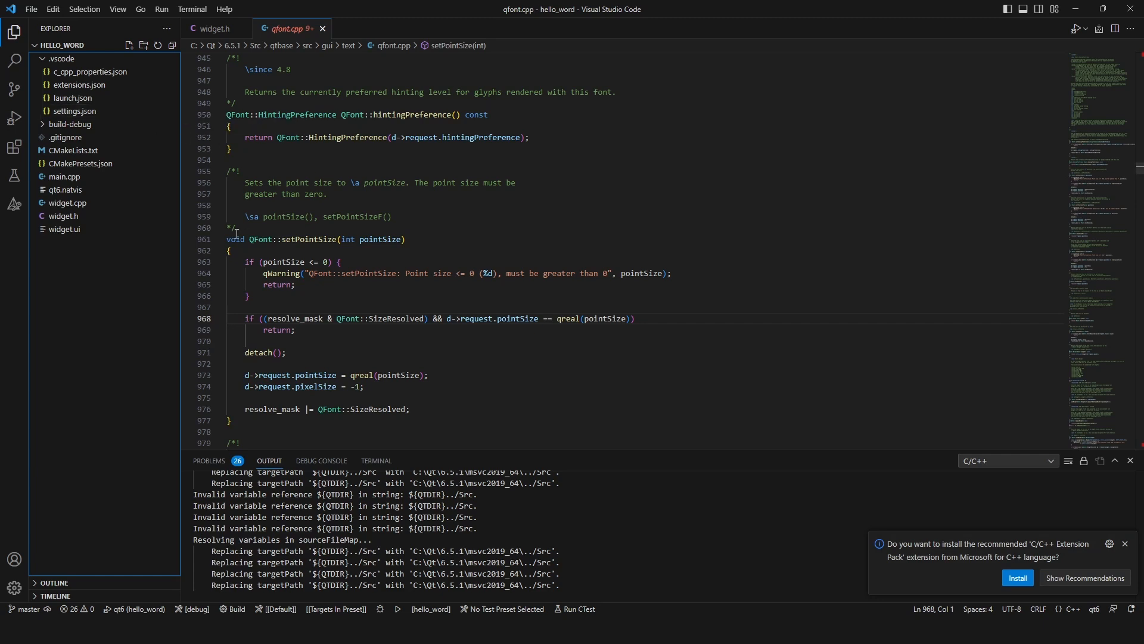
pyautogui.moveTo(72, 165)
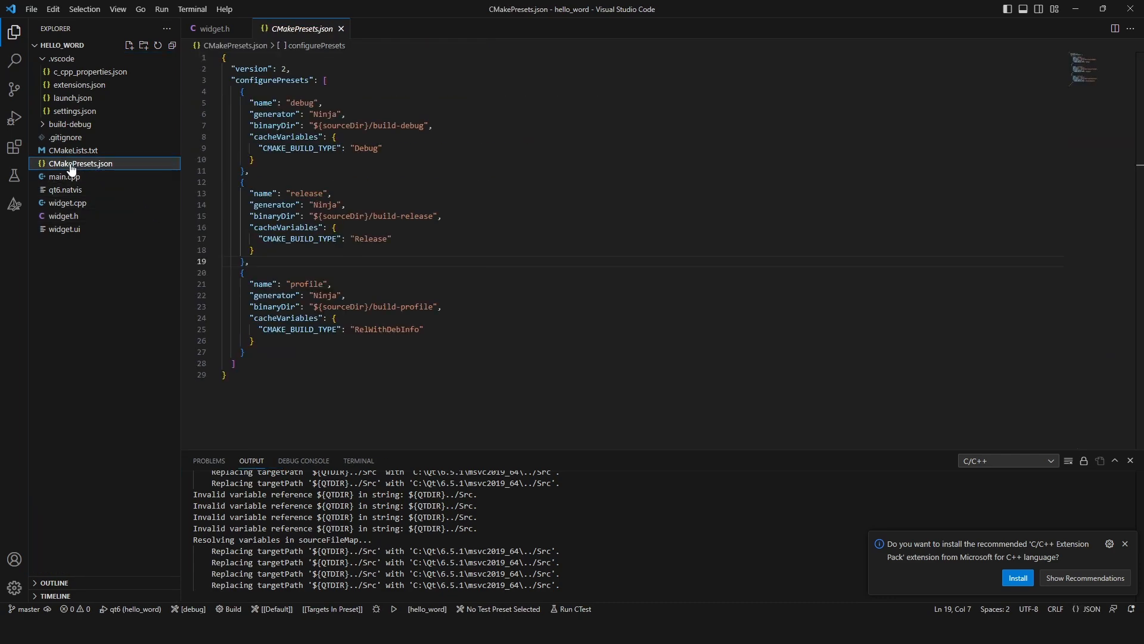
pyautogui.click(64, 190)
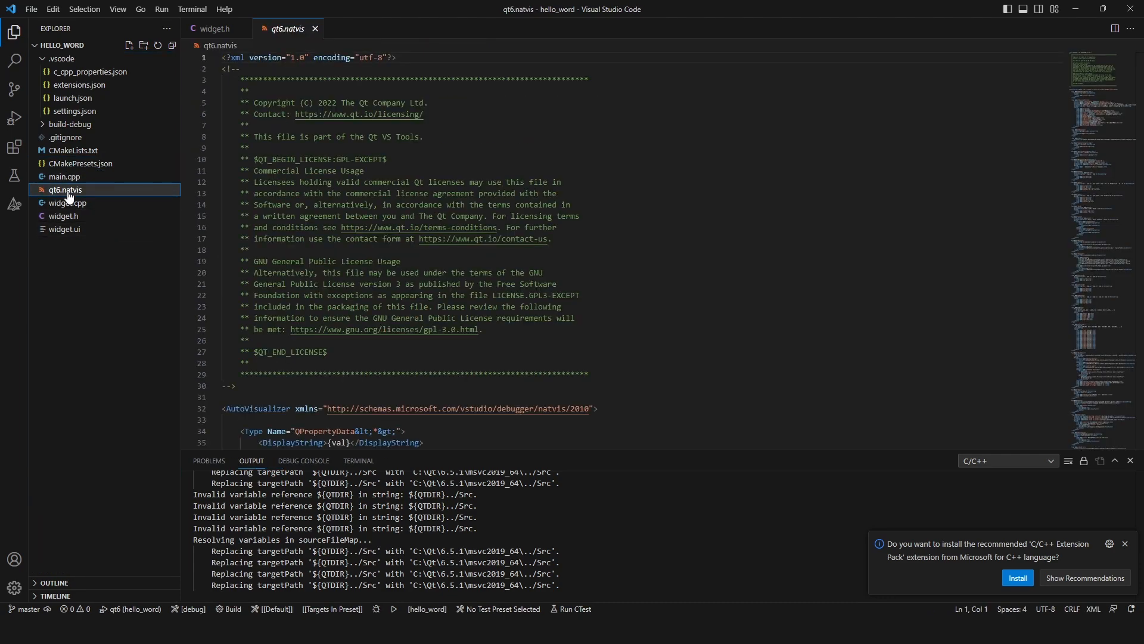